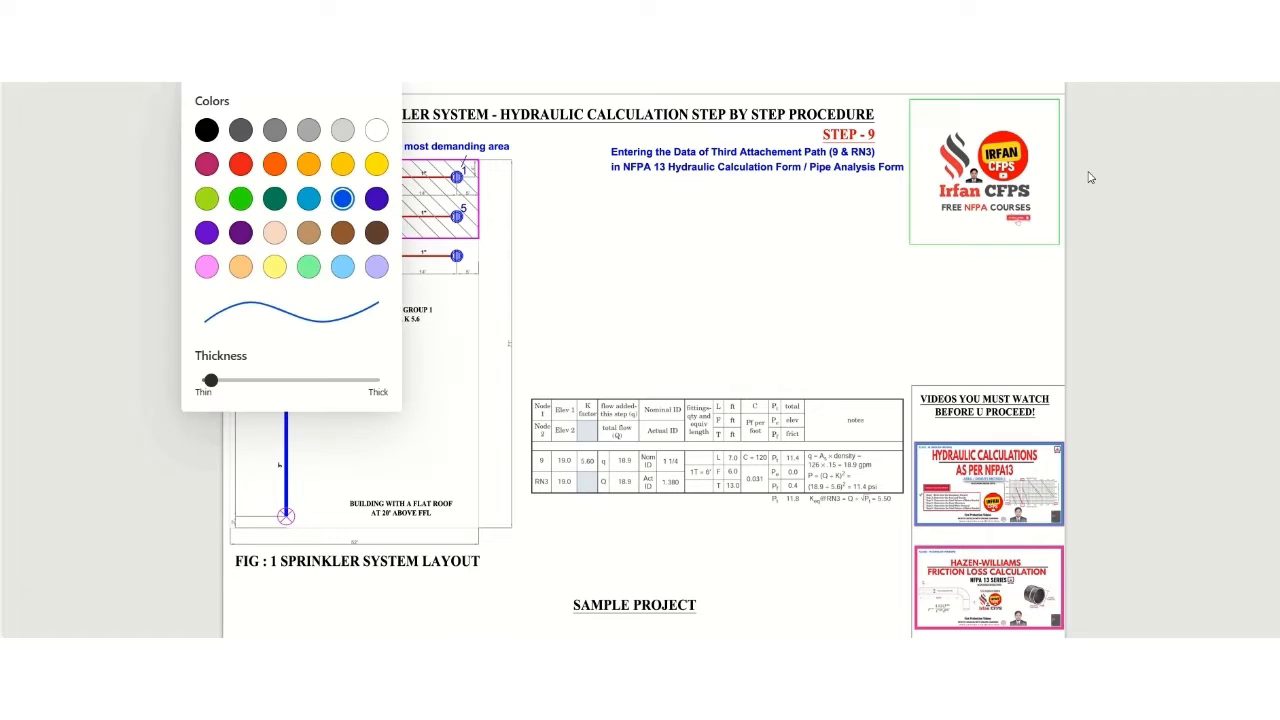
- Choose the Draw pen ink colour for sketching the 9–RN3 isometric
click(206, 130)
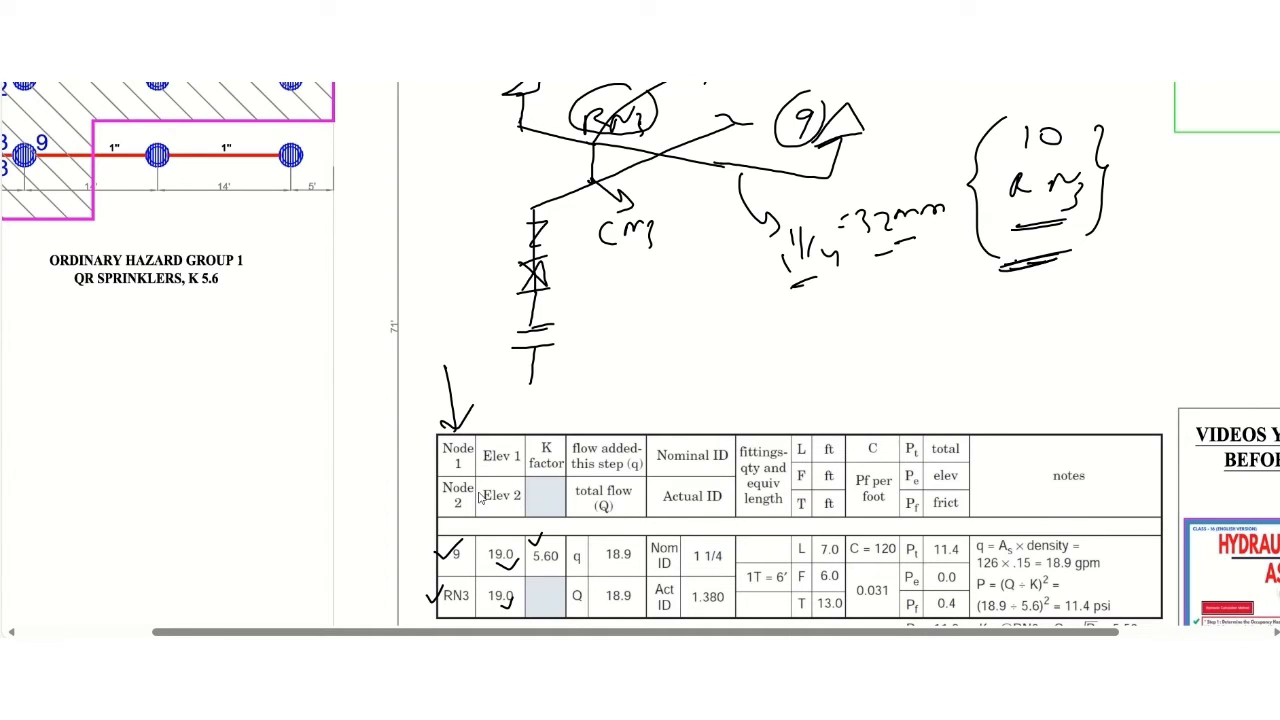
- Tick Node 9, RN3, both 19.0 elevations and the 5.60 K factor in the row
click(456, 554)
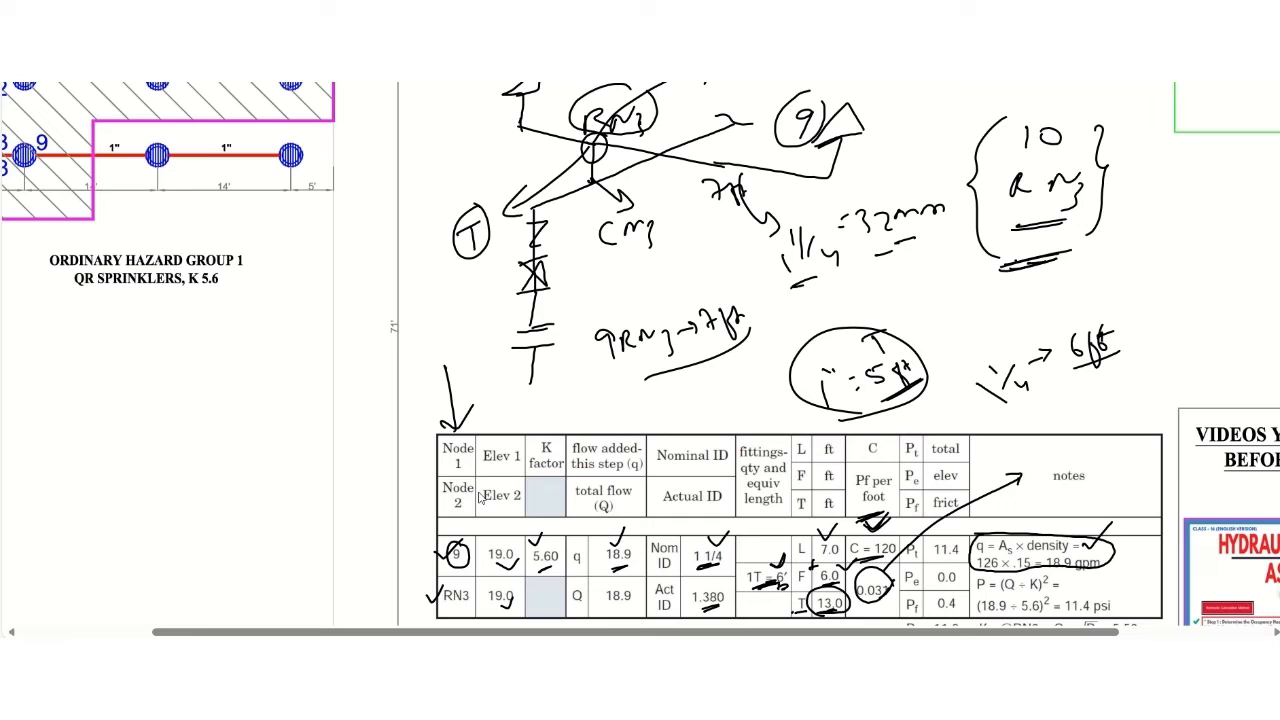
- Tick 13.0, 0.031 and the q formula, and write the 7 ft and fitting notes
click(1055, 465)
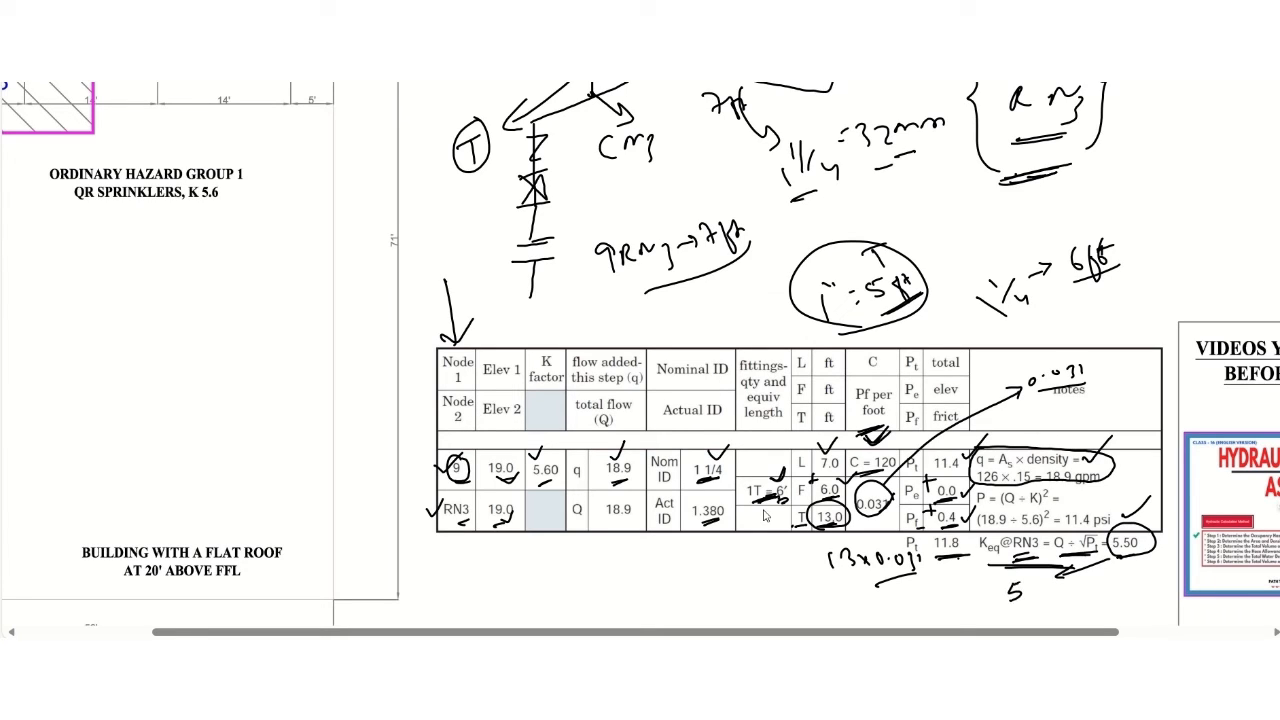
- Write 'Kc 5.5' and label the next path 10–RN3 on the sketch
text(Kc 5.5)
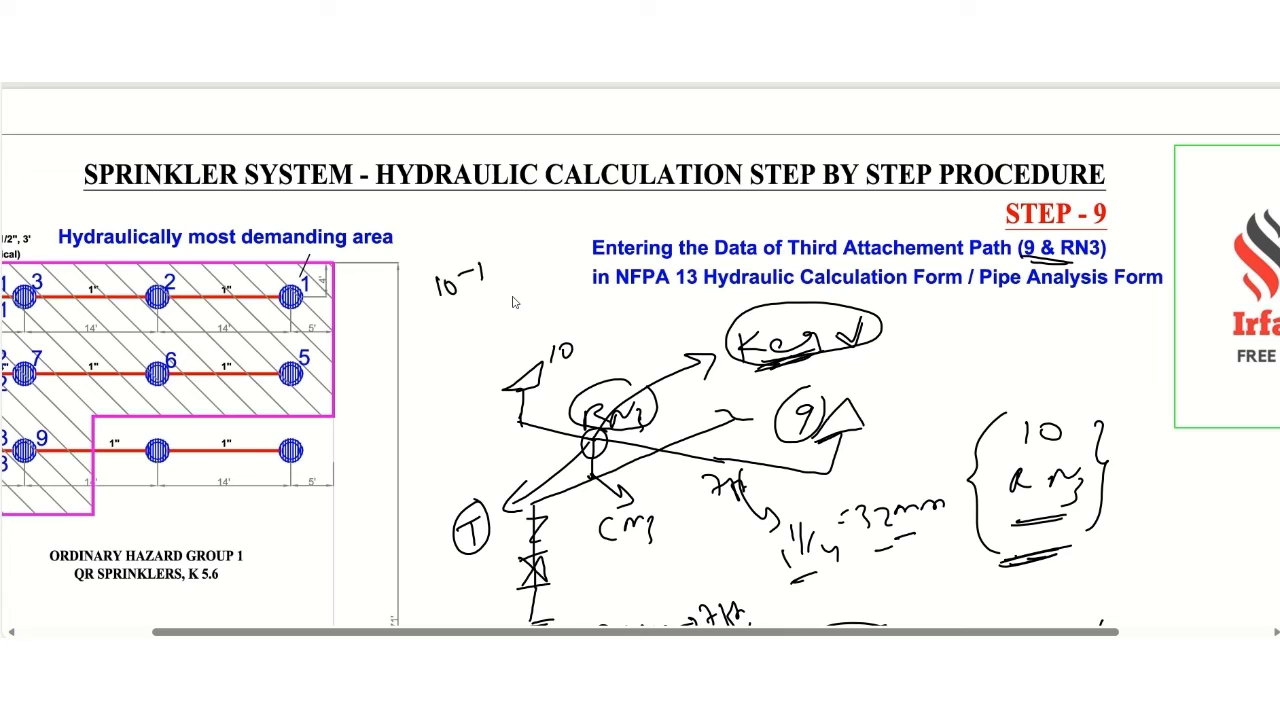
drag(460, 290, 540, 270)
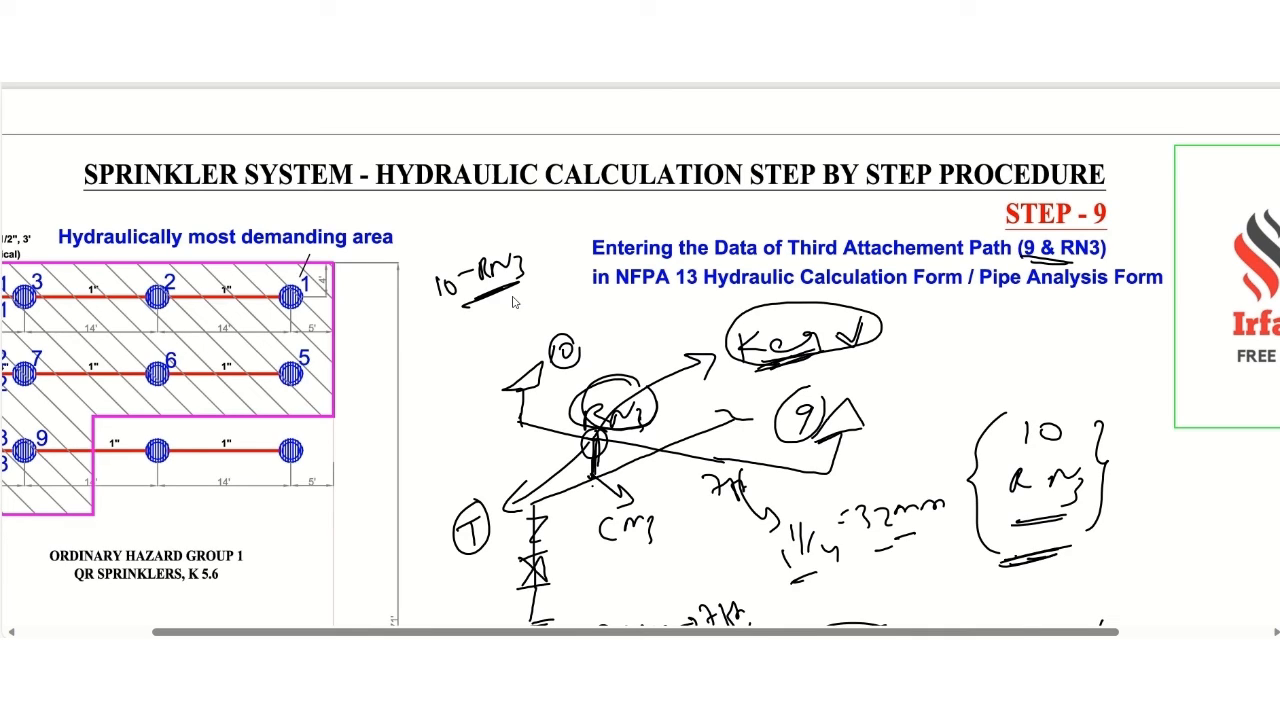
right_click(490, 345)
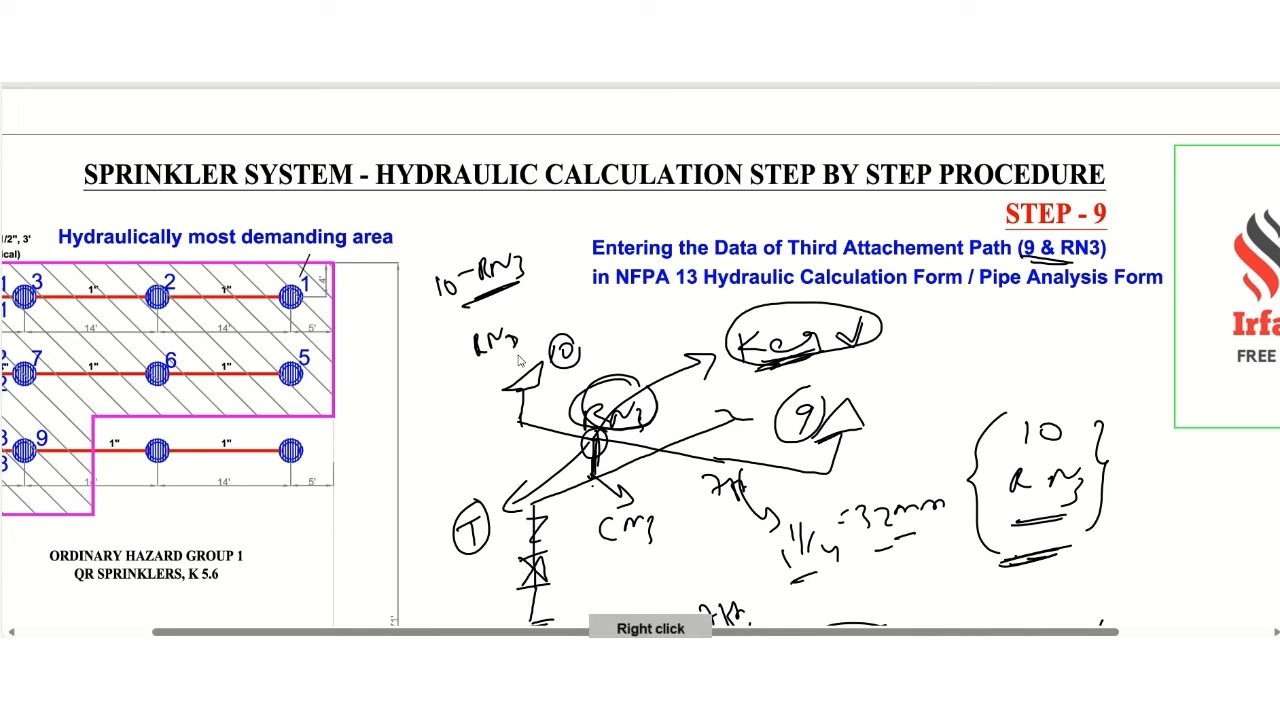